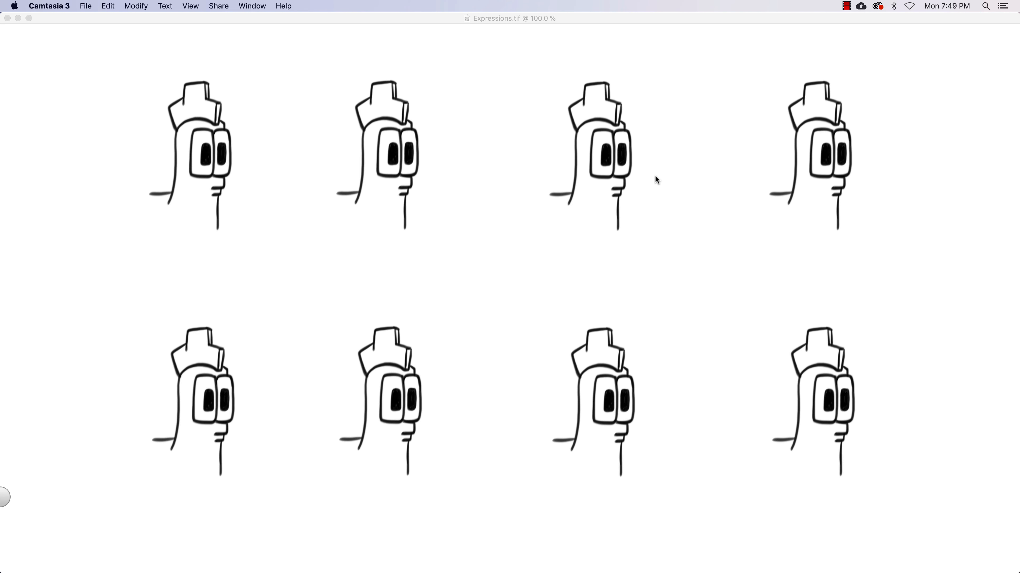
mouse_move(250, 178)
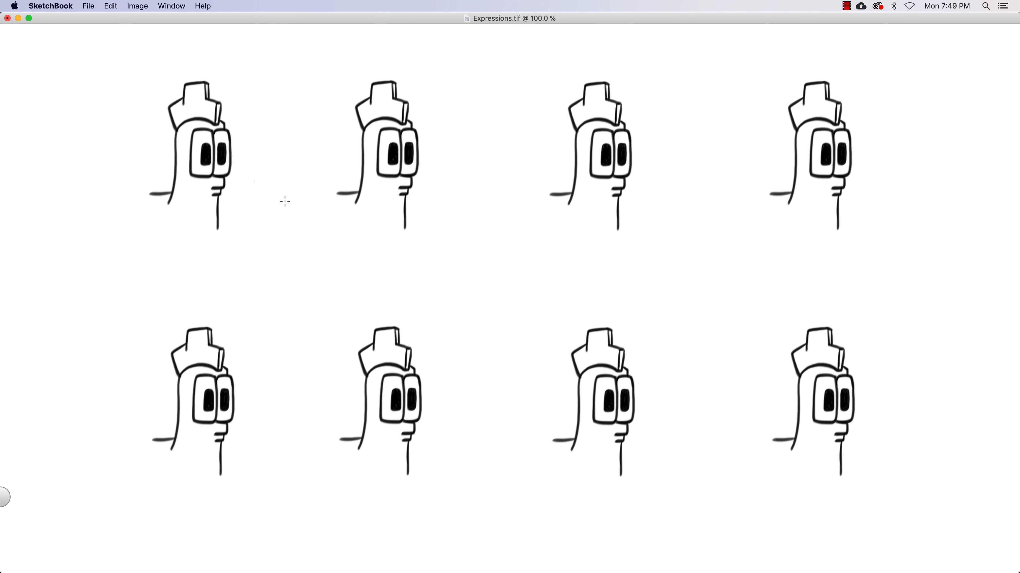
mouse_move(201, 134)
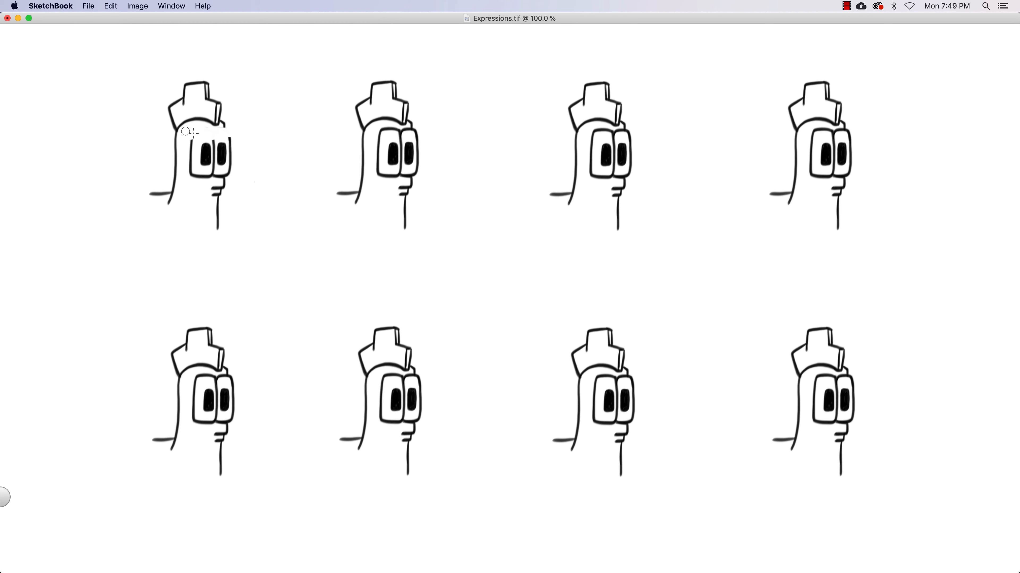
Step: Erase the tops of the first head's eyes to make room for angry slanted lids
left_click_drag(189, 133, 214, 144)
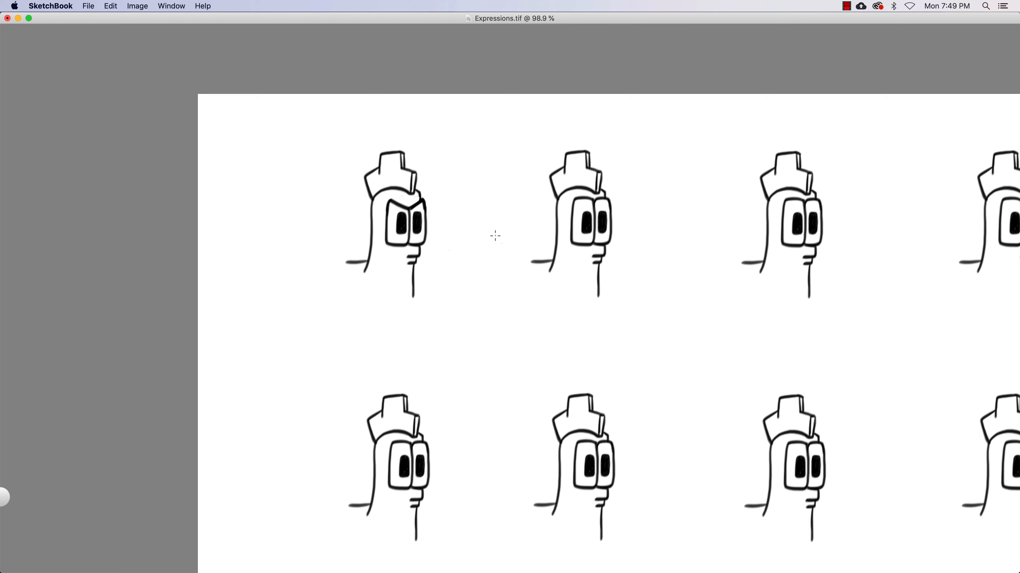
mouse_move(445, 196)
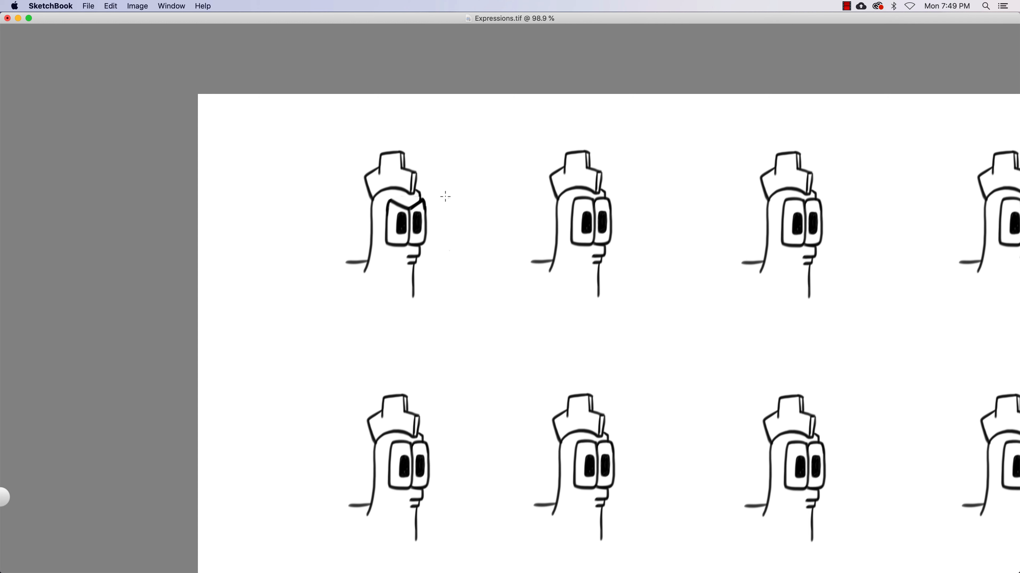
mouse_move(385, 207)
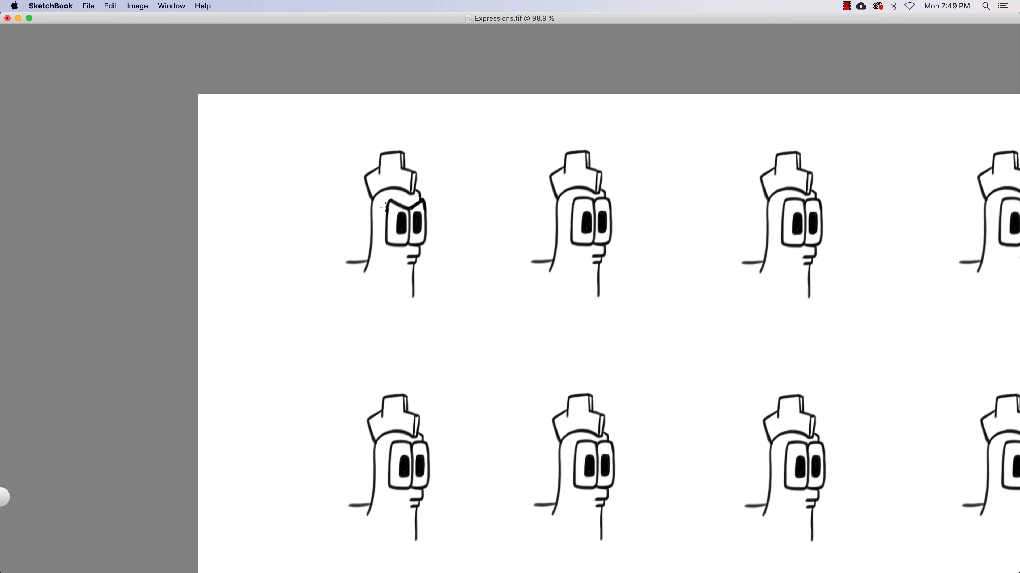
mouse_move(452, 271)
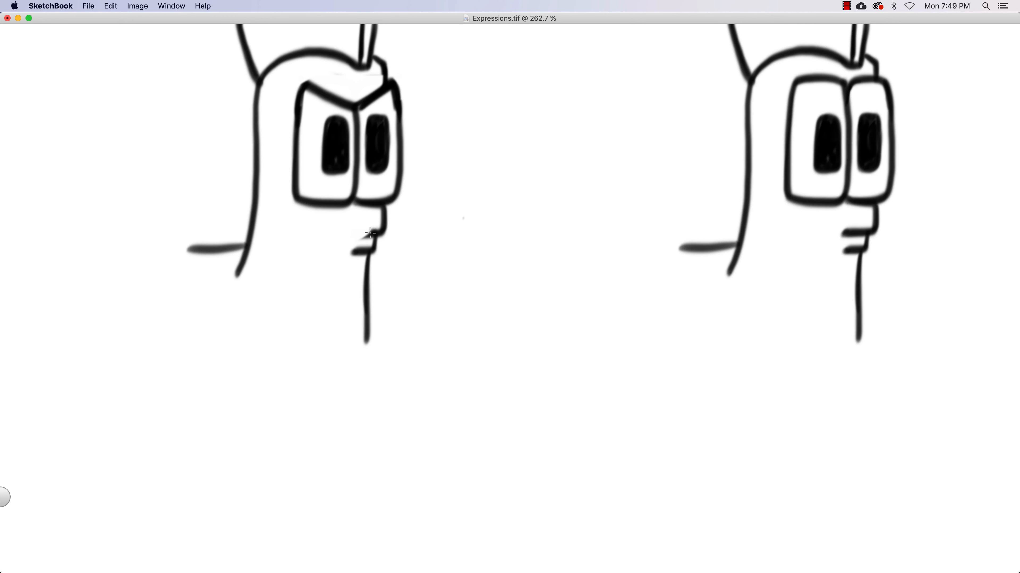
Step: Draw a downturned frowning mouth beneath the first head's slanted eyes
left_click_drag(367, 235, 351, 254)
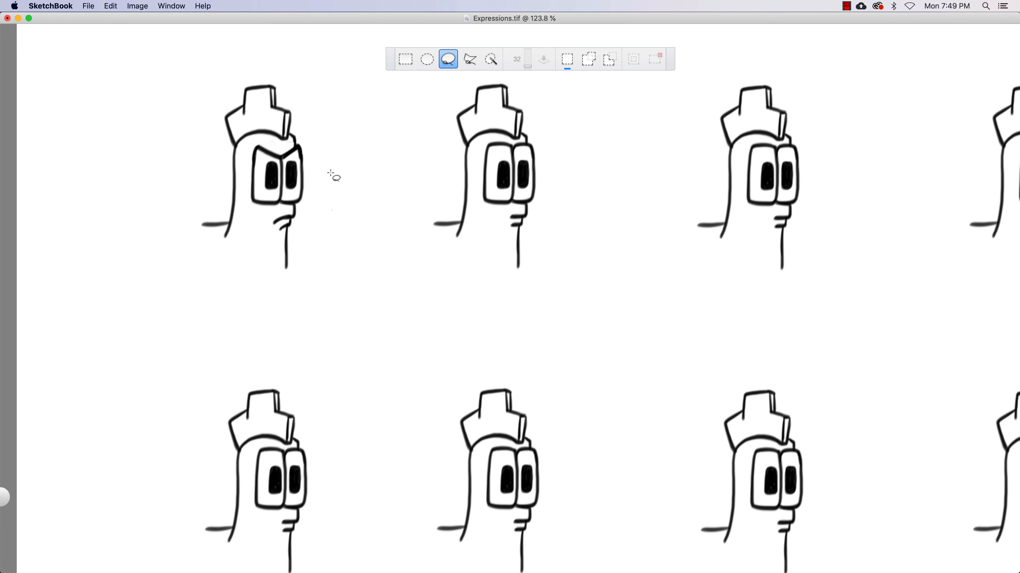
Step: Copy the first head's angry eyes to the second head and reshape its mouth
left_click_drag(331, 175, 614, 276)
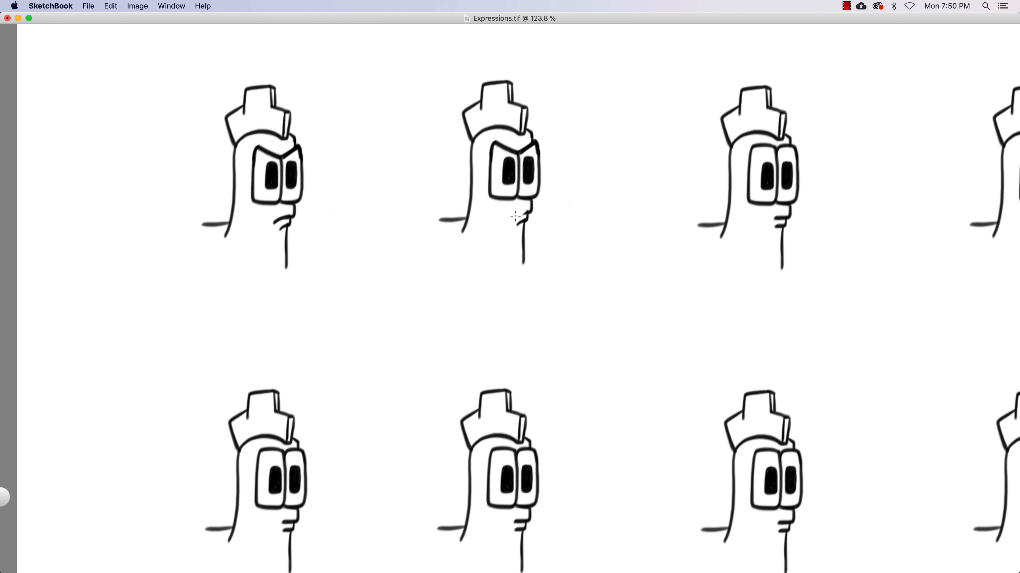
mouse_move(527, 213)
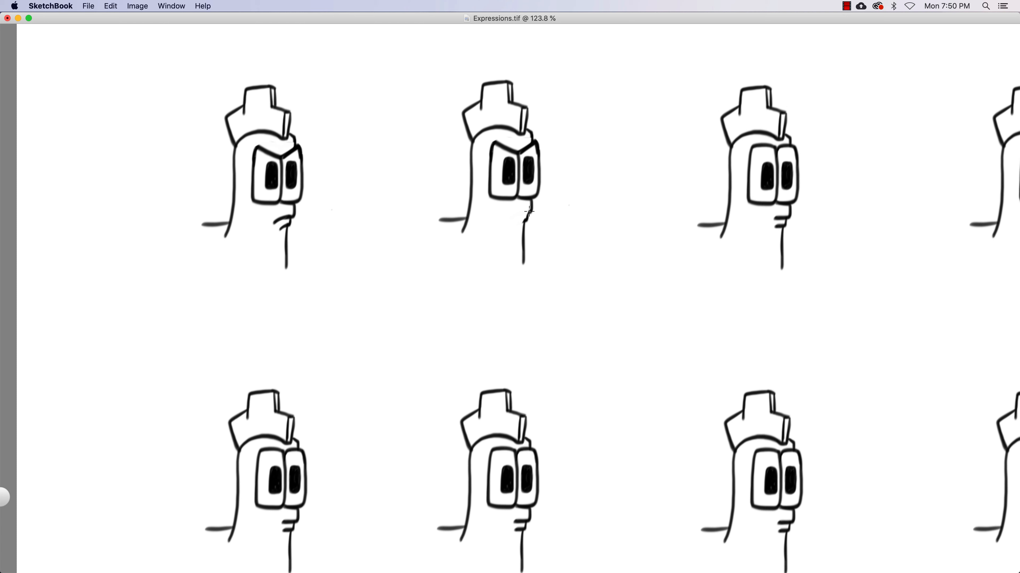
left_click_drag(504, 206, 530, 218)
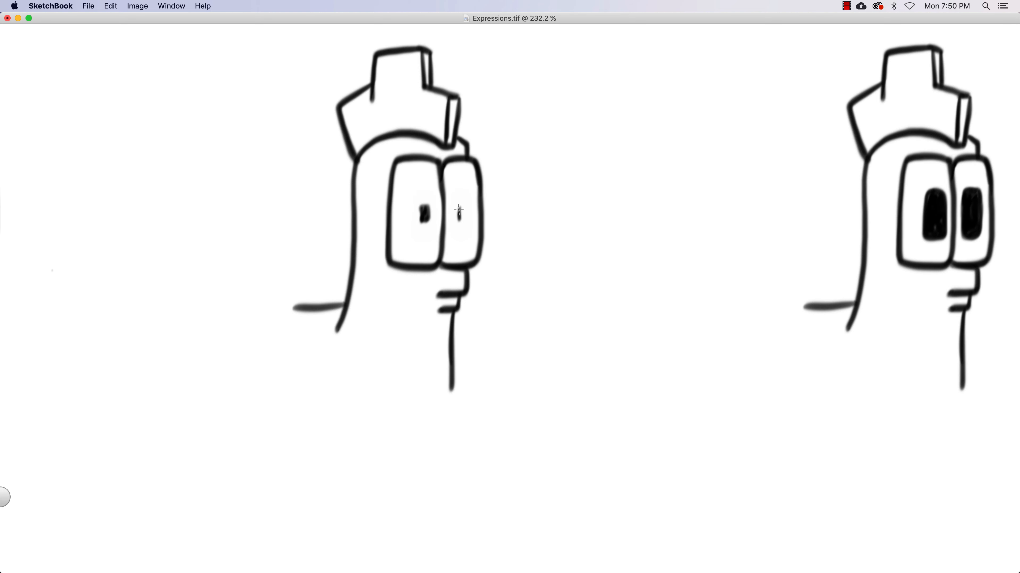
Step: Dab a tiny dot pupil into the third head's right eye
left_click(460, 212)
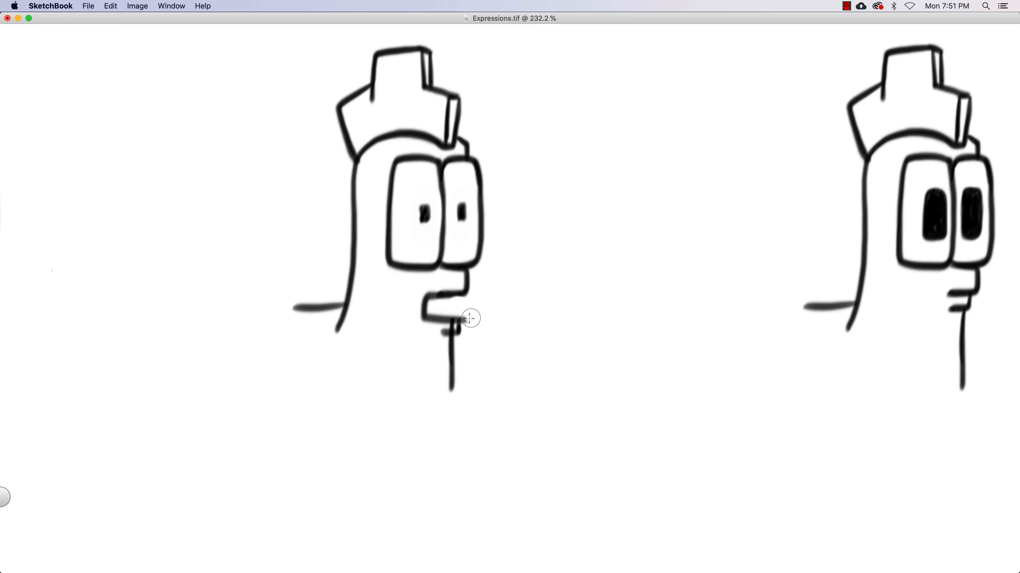
mouse_move(445, 325)
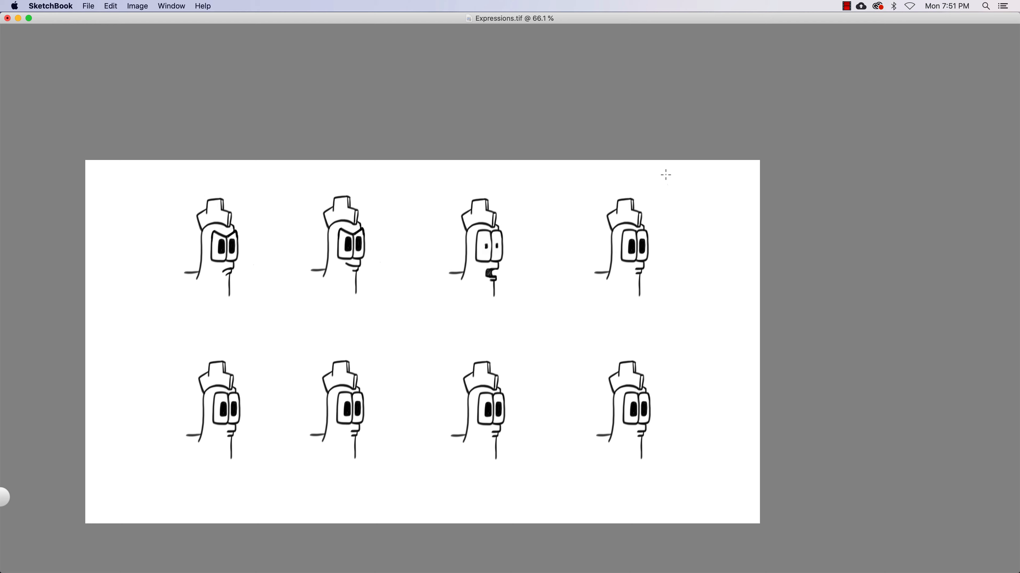
mouse_move(645, 183)
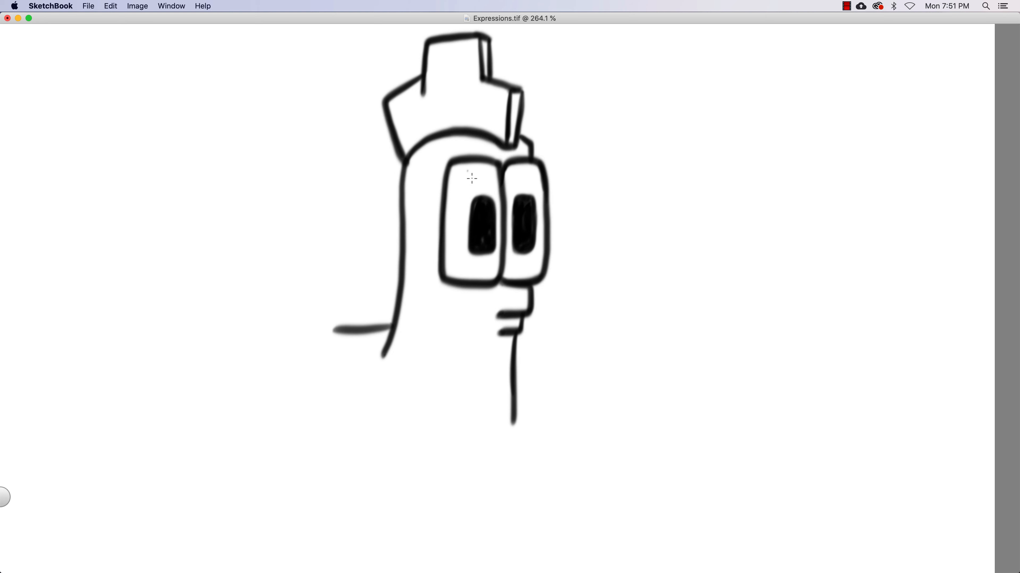
Step: Erase the fourth head's eye tops and mouth, then draw a sad downturned mouth
left_click_drag(449, 176, 497, 161)
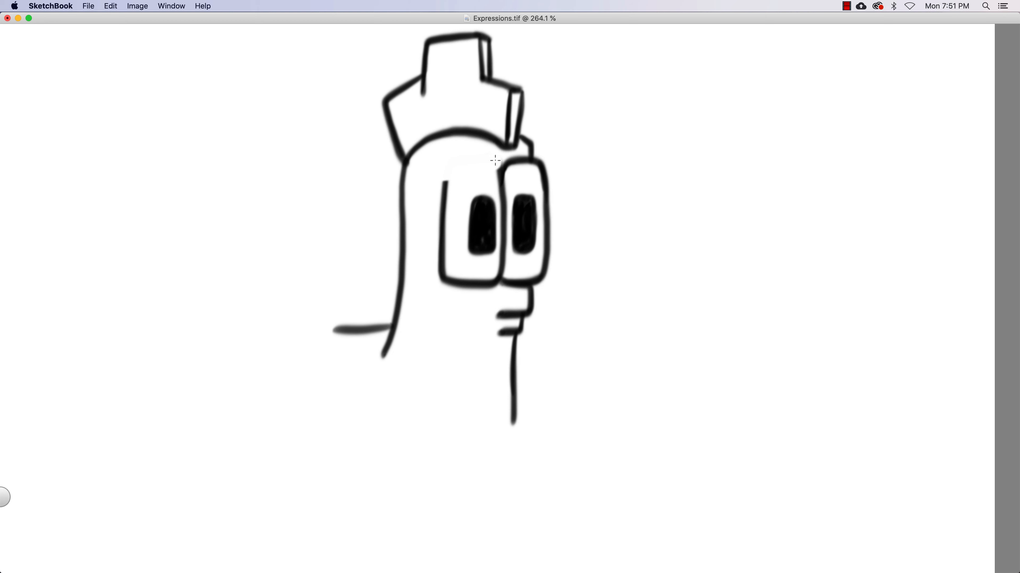
left_click_drag(494, 162, 546, 189)
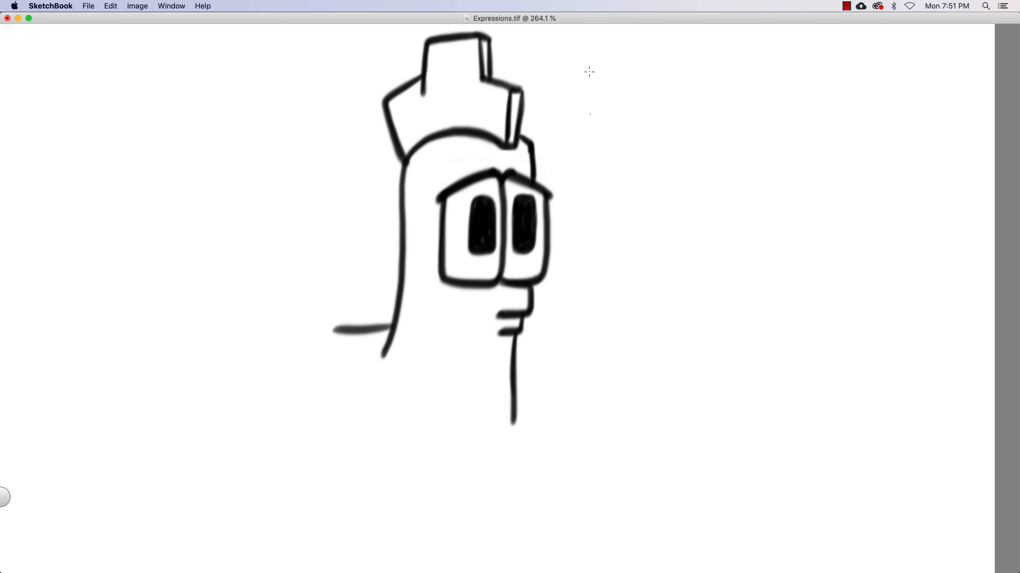
mouse_move(521, 318)
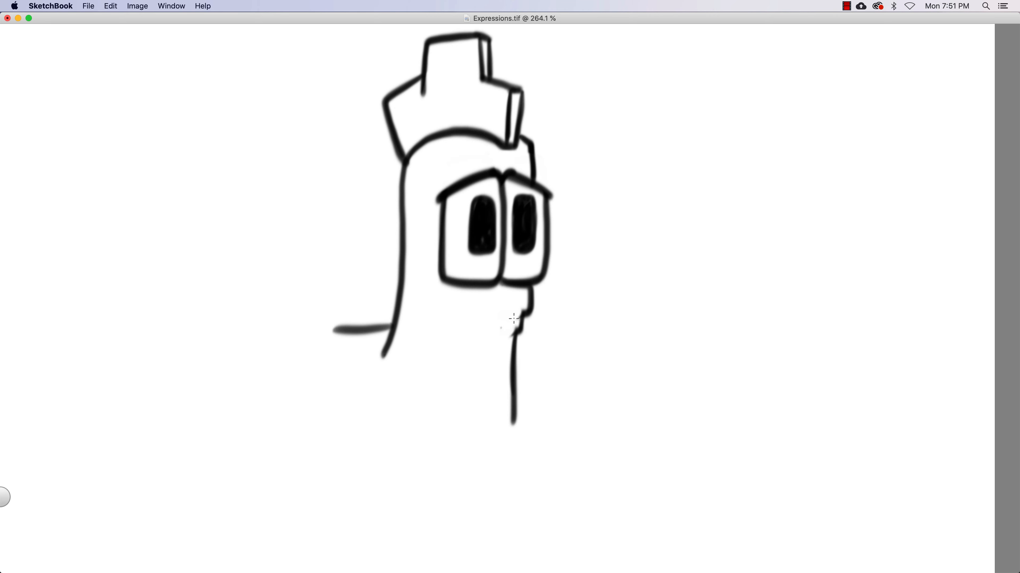
left_click_drag(490, 328, 527, 312)
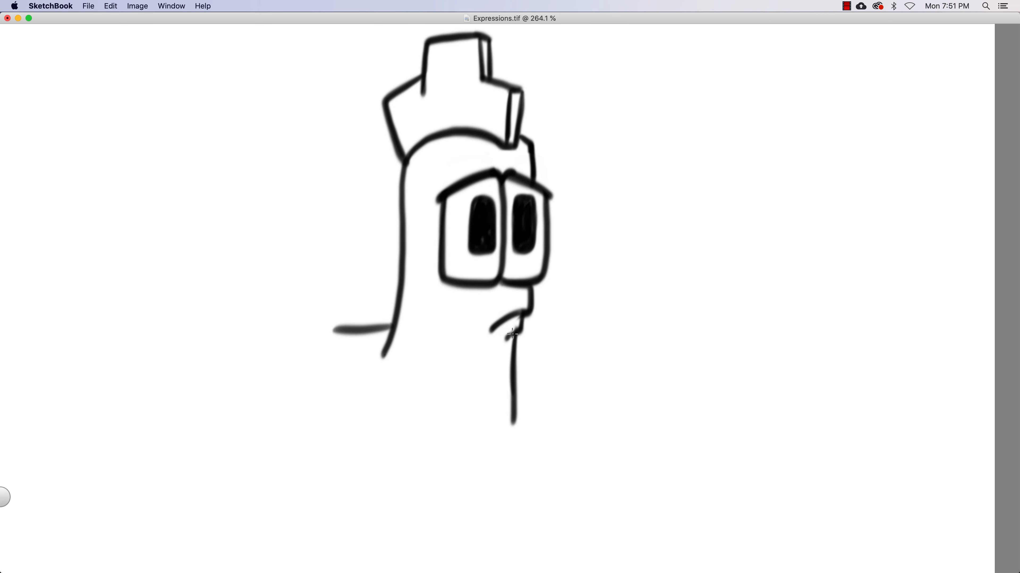
left_click_drag(503, 318, 517, 338)
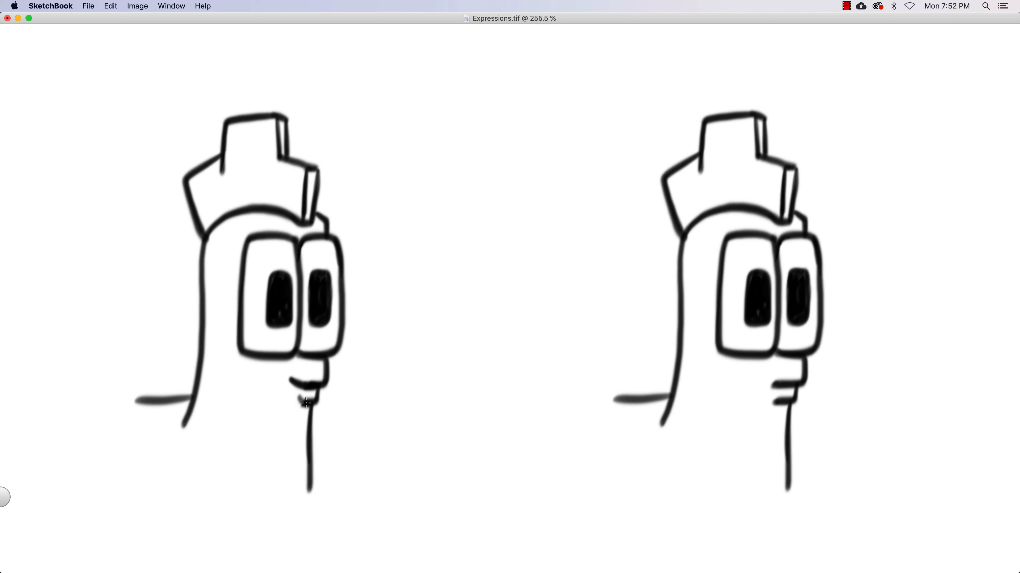
mouse_move(297, 409)
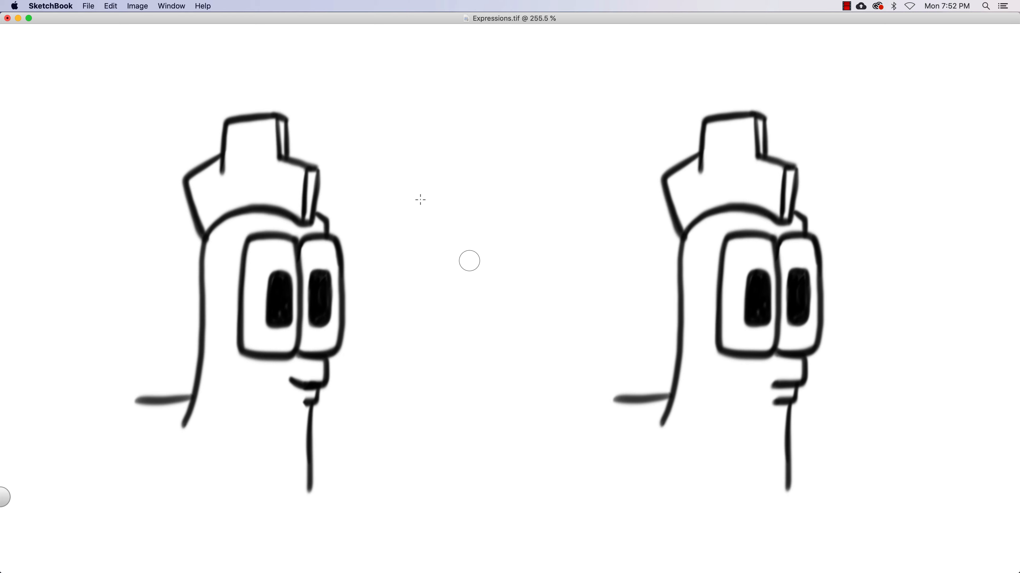
Step: Scroll down to bring the next head into view
scroll("down", 3)
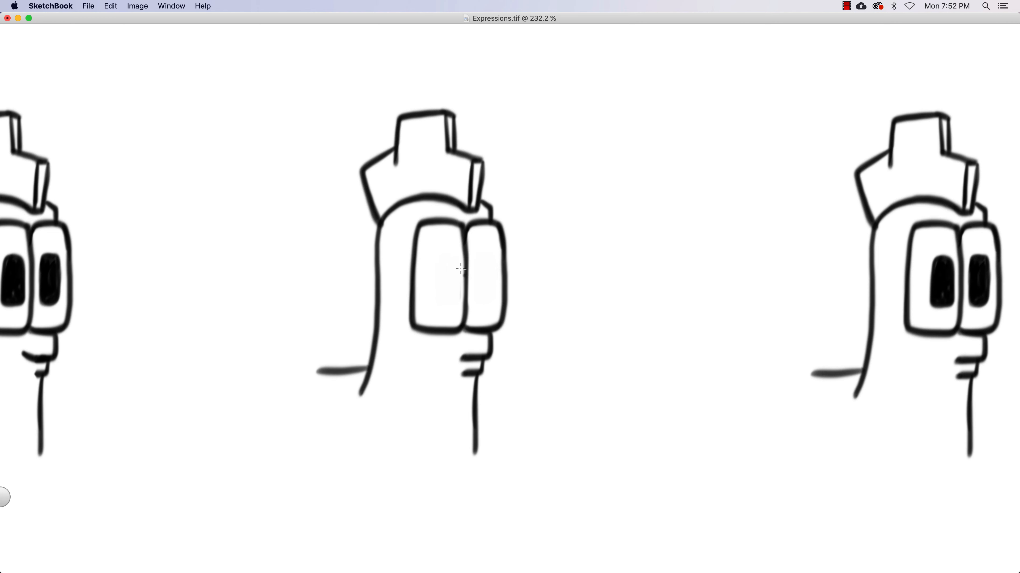
mouse_move(461, 273)
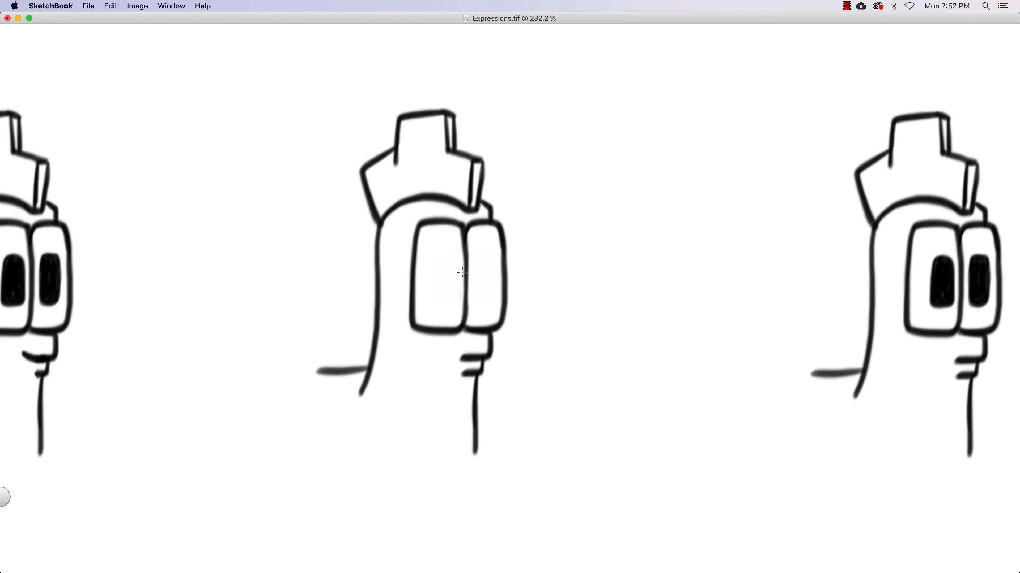
Step: Erase the middle bottom head's pupils and old mouth, then draw a wide smile
left_click_drag(416, 270, 501, 272)
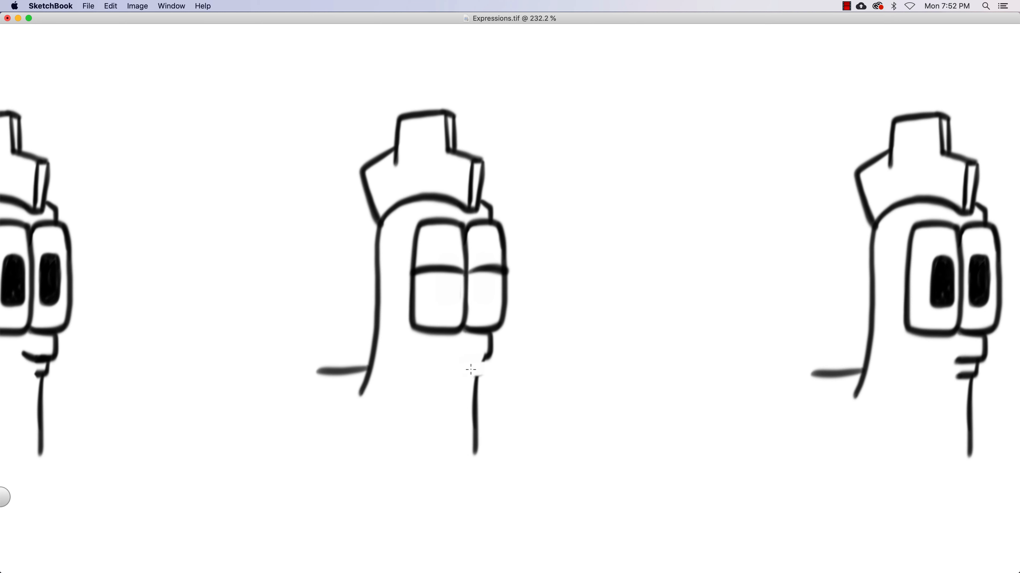
left_click_drag(439, 356, 484, 353)
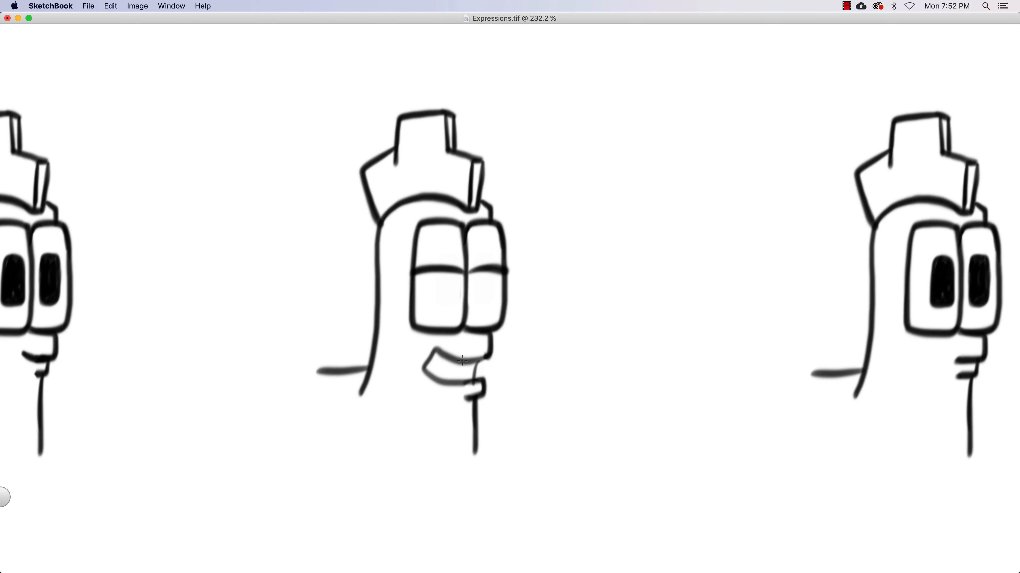
left_click_drag(429, 361, 455, 374)
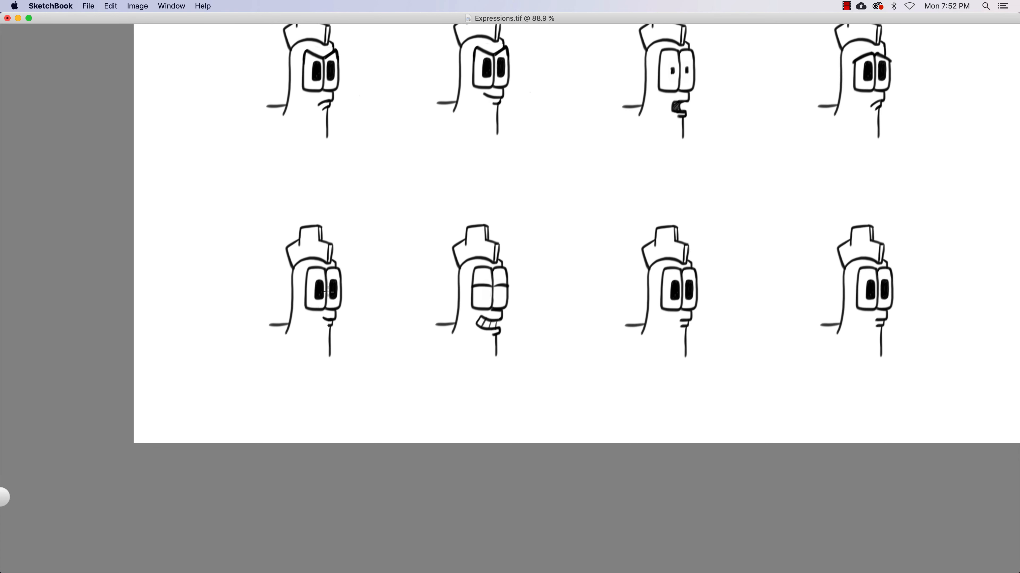
mouse_move(506, 265)
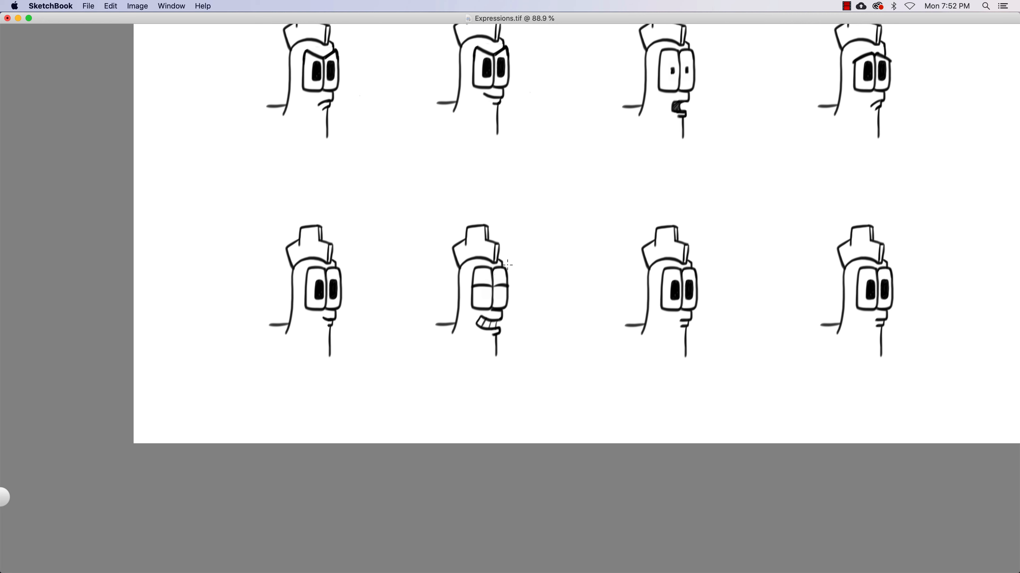
mouse_move(524, 285)
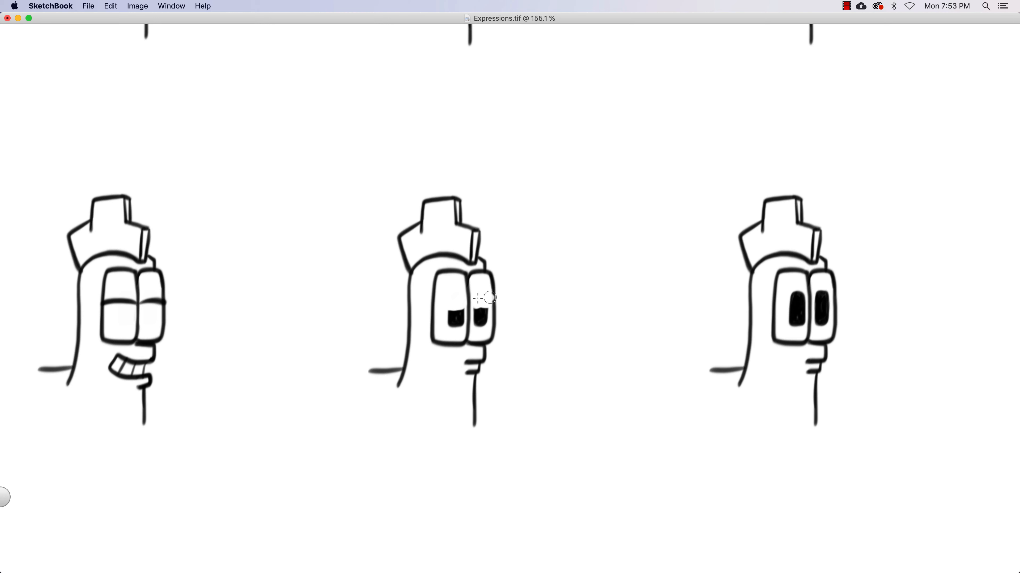
Step: Brush heavy half-closed lid lines across both eyes of the third bottom-row head
left_click_drag(486, 298, 441, 311)
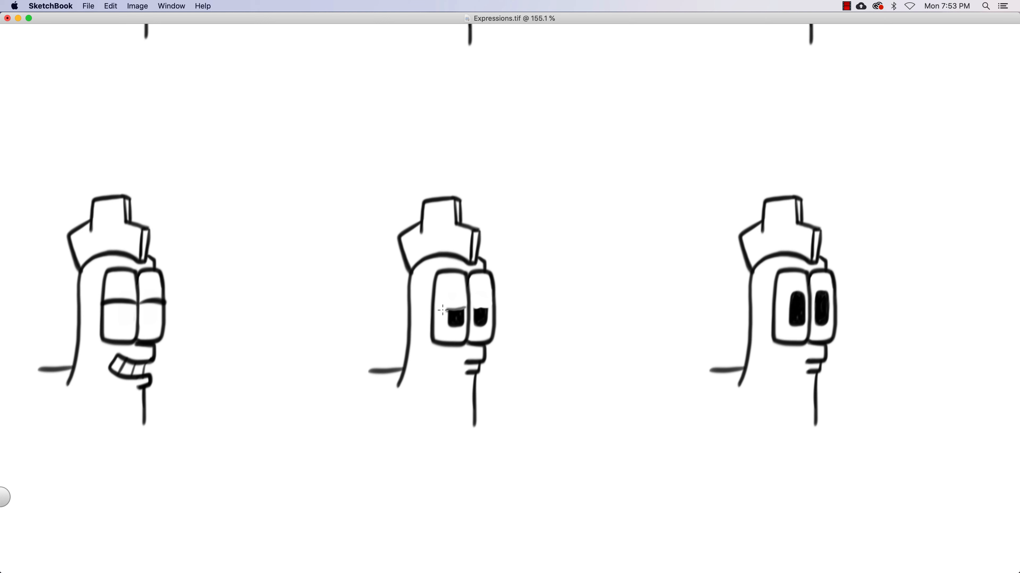
left_click_drag(432, 309, 484, 309)
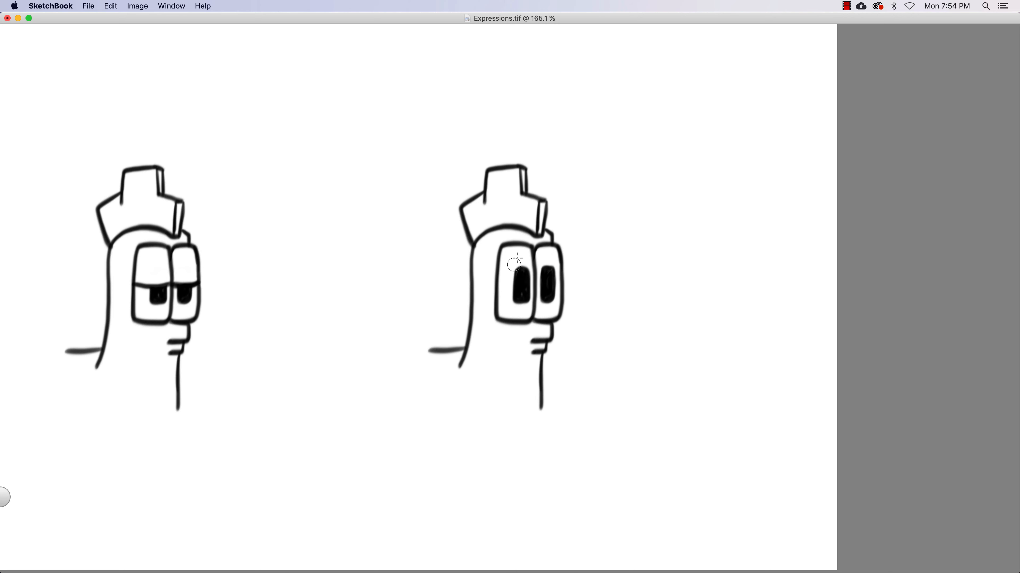
Step: Erase the last head's tall pupils, draw a tongue with a centre line, and start a round face outline
left_click_drag(517, 263, 516, 296)
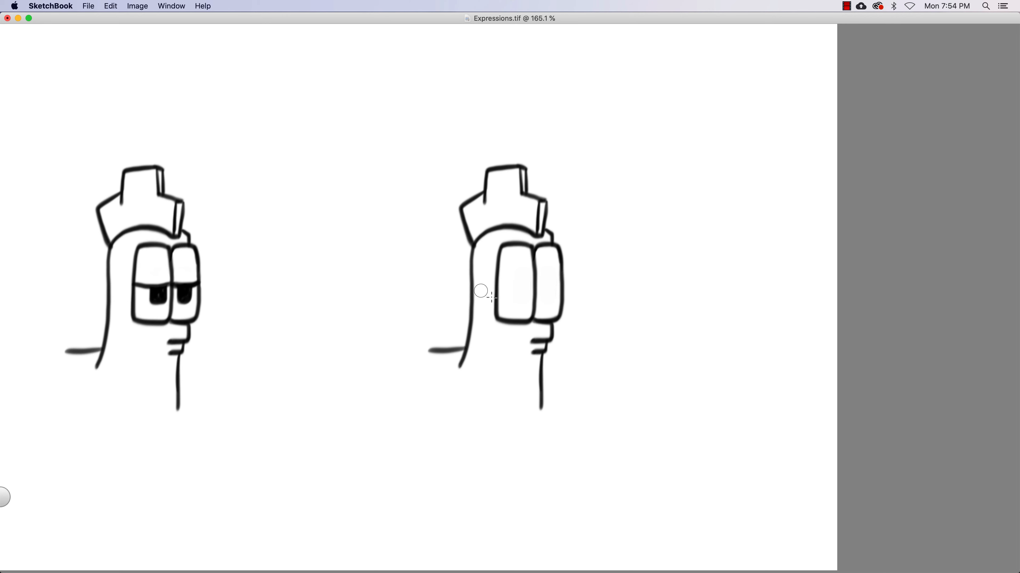
mouse_move(520, 285)
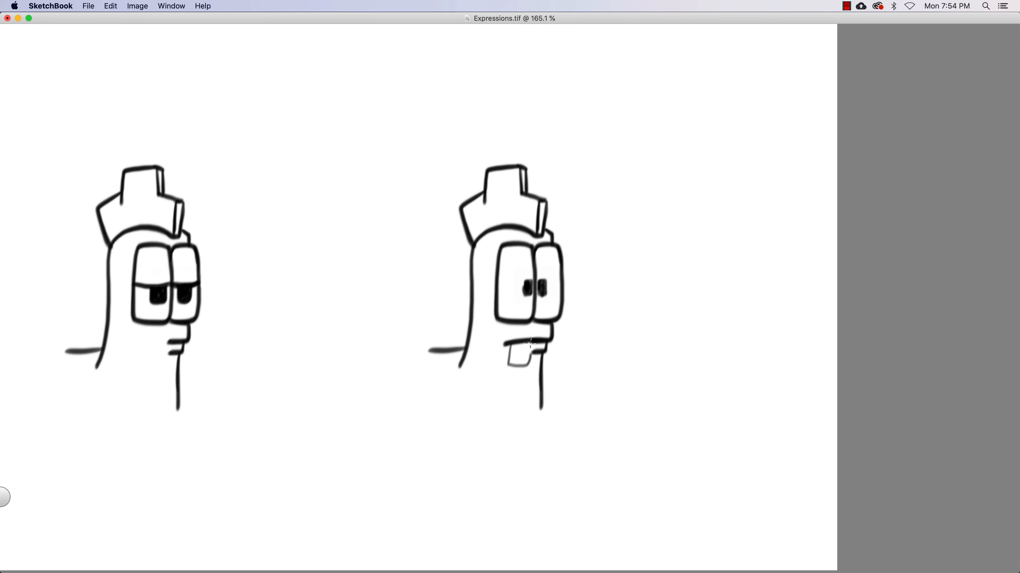
left_click_drag(520, 341, 513, 365)
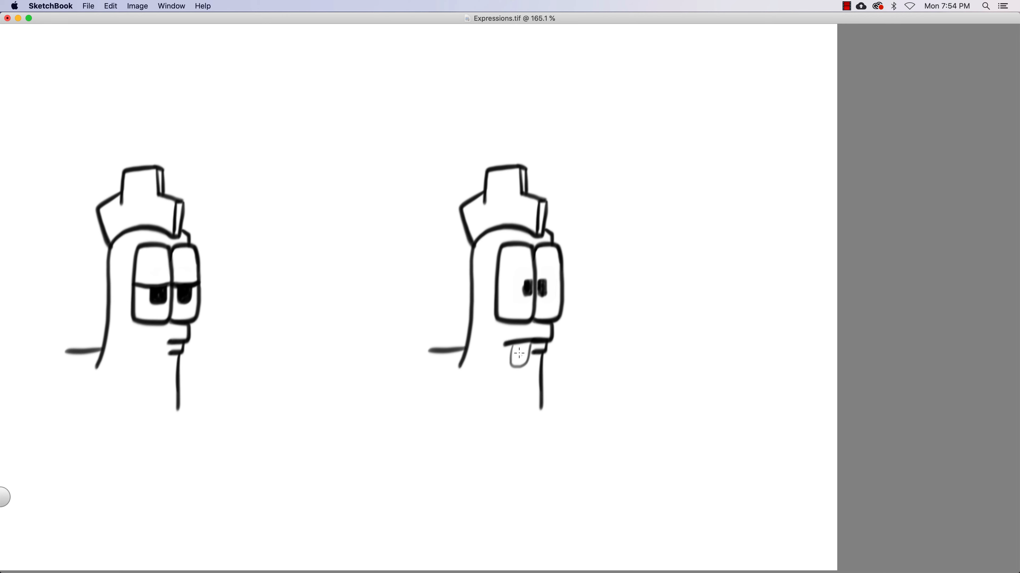
left_click_drag(514, 342, 517, 361)
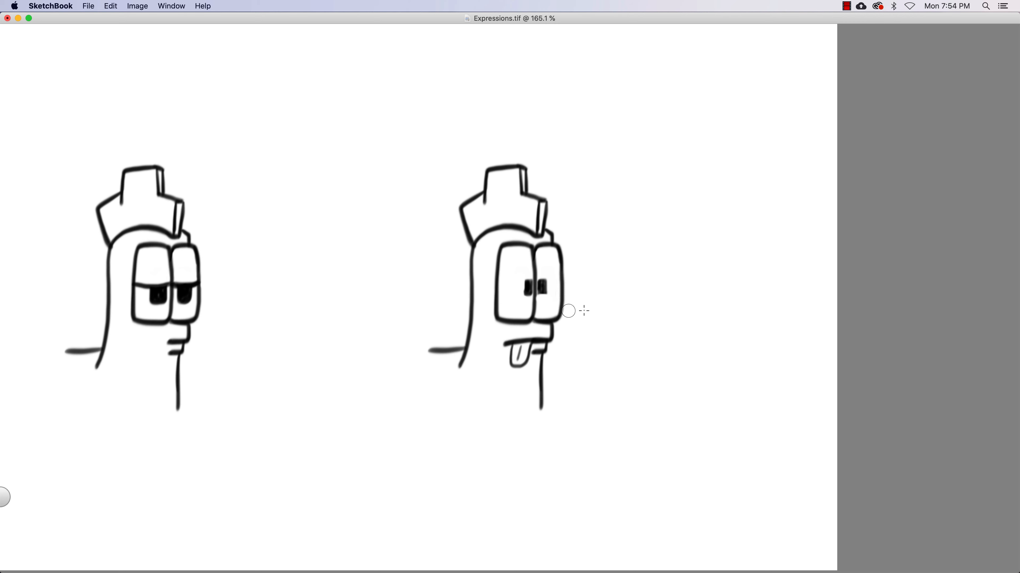
mouse_move(539, 304)
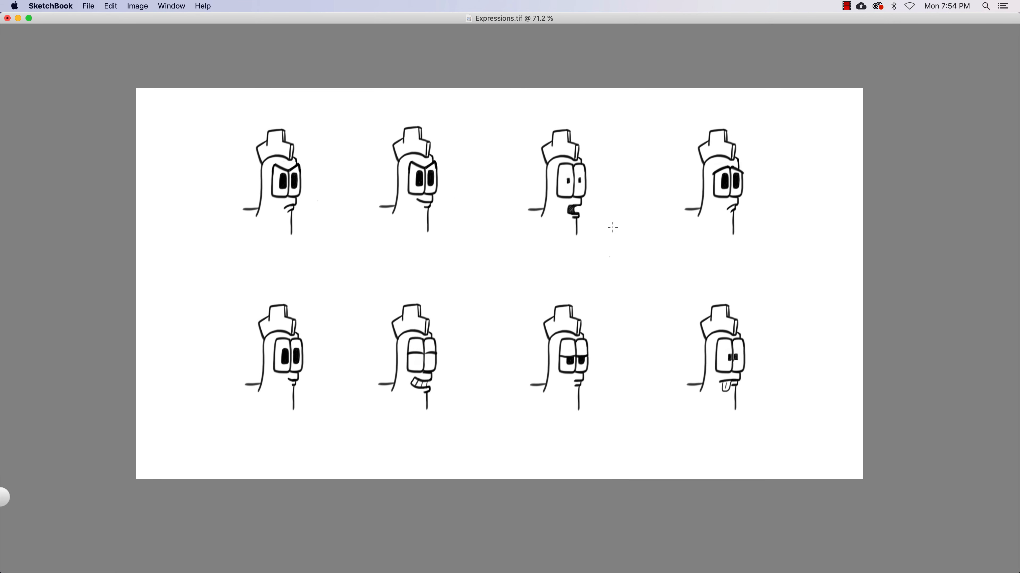
mouse_move(670, 182)
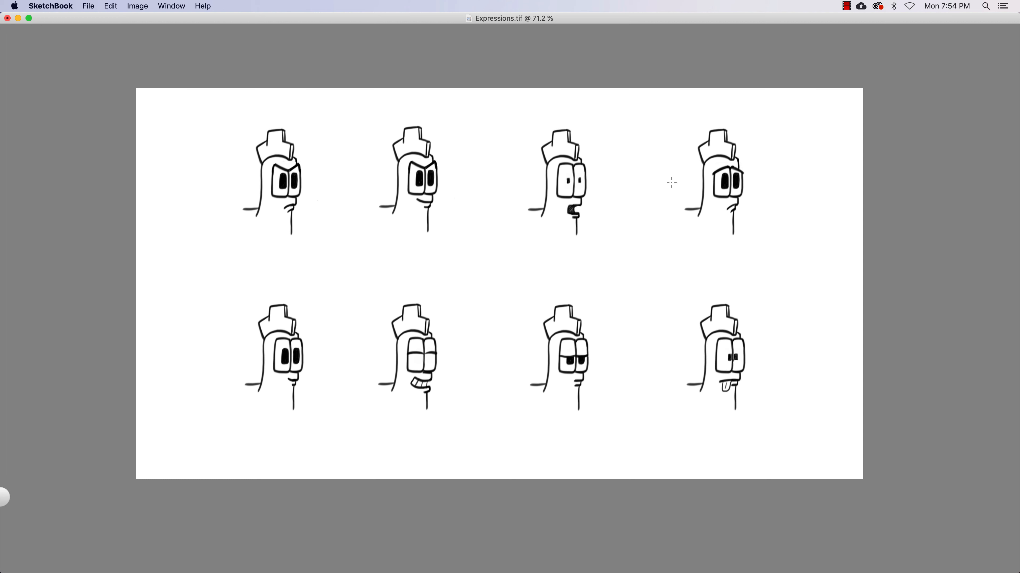
mouse_move(472, 232)
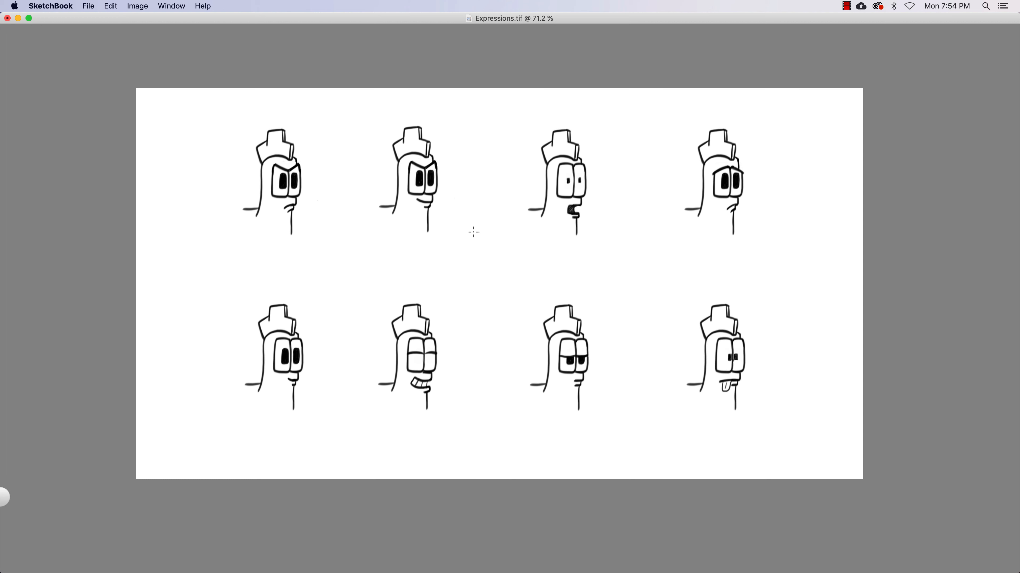
left_click_drag(473, 232, 499, 267)
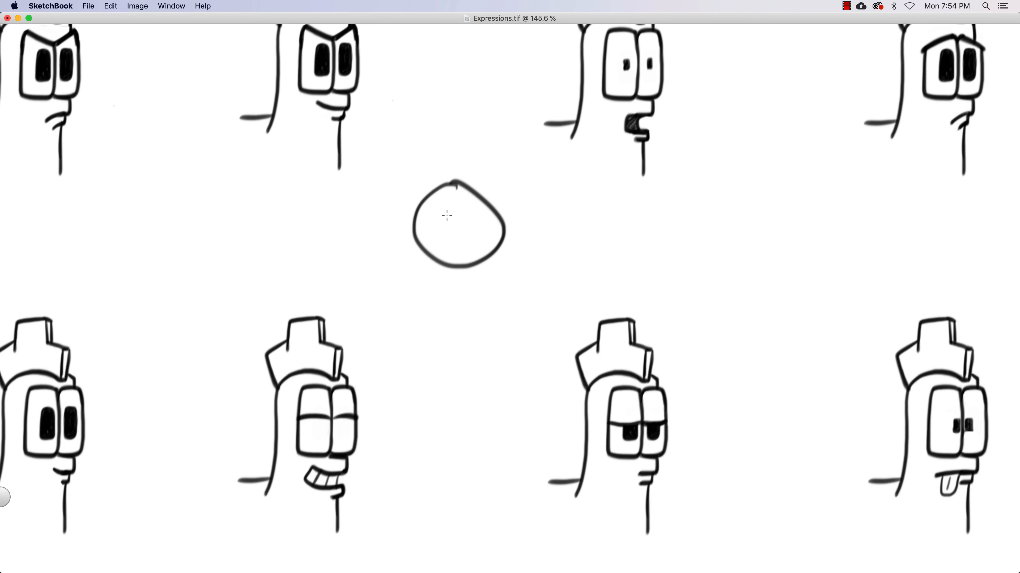
Step: Give the first round face eyes, brow and a smile, and the second a frown with worried brows
left_click_drag(442, 194, 472, 218)
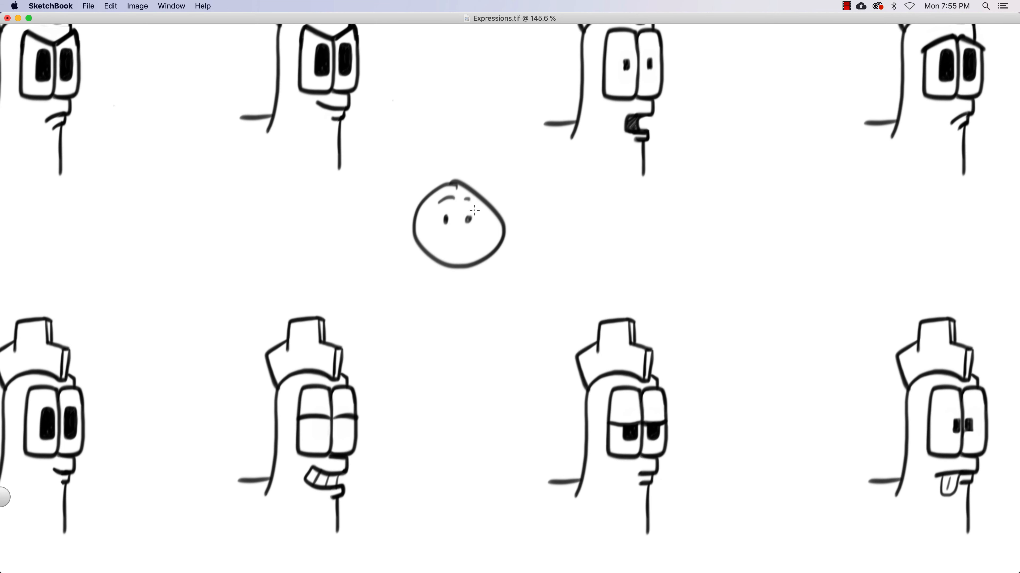
left_click_drag(435, 244, 481, 241)
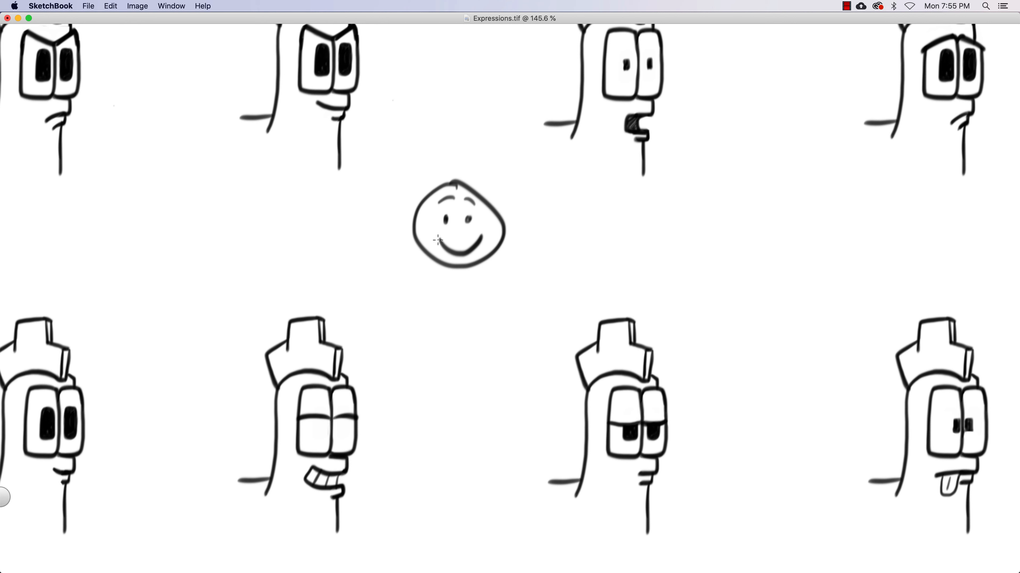
mouse_move(488, 231)
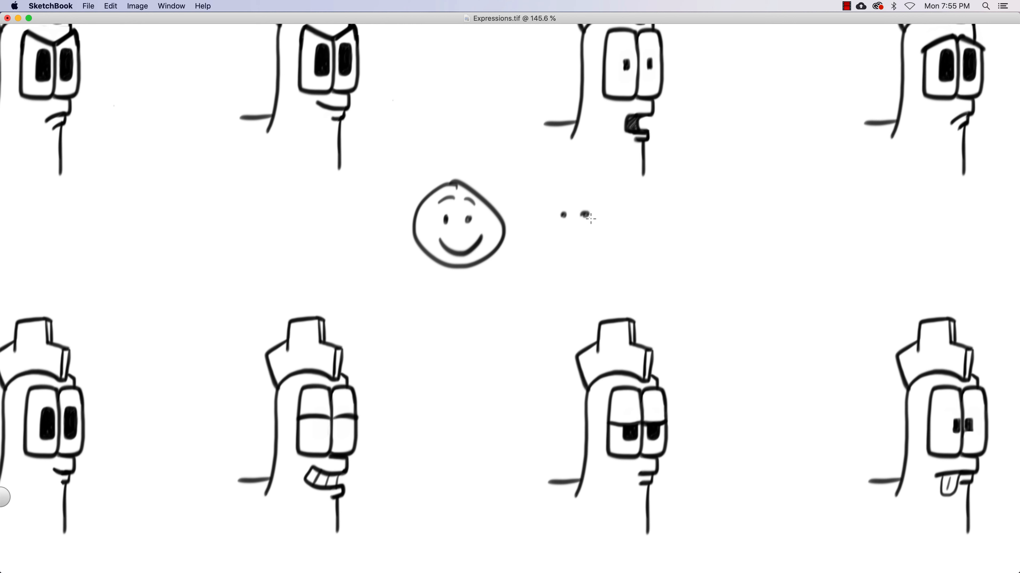
left_click_drag(562, 257, 591, 250)
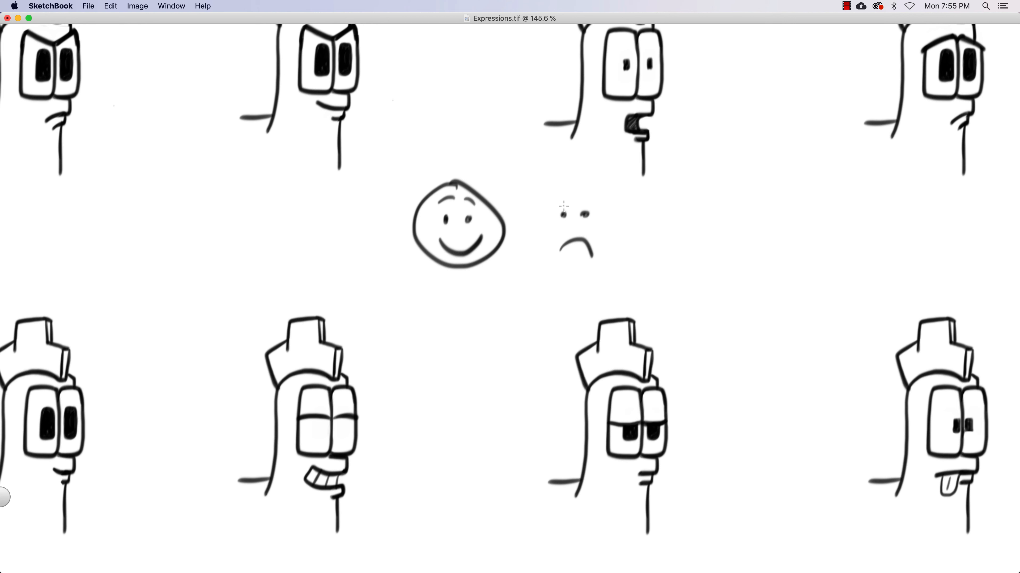
left_click_drag(561, 213, 588, 206)
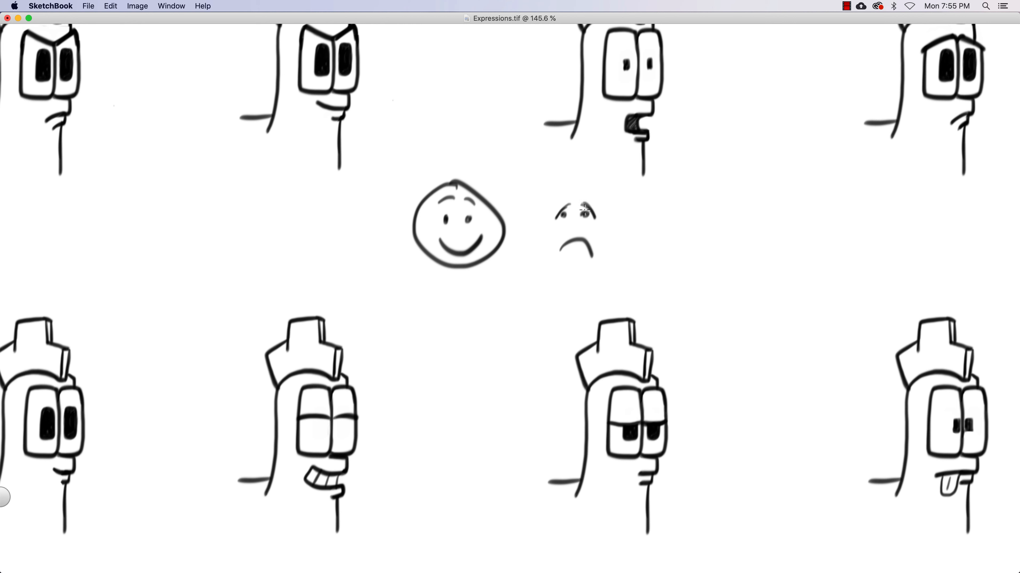
Step: Outline the sad face, draw the angry third smiley, and lasso-select all three faces
left_click_drag(566, 189, 585, 273)
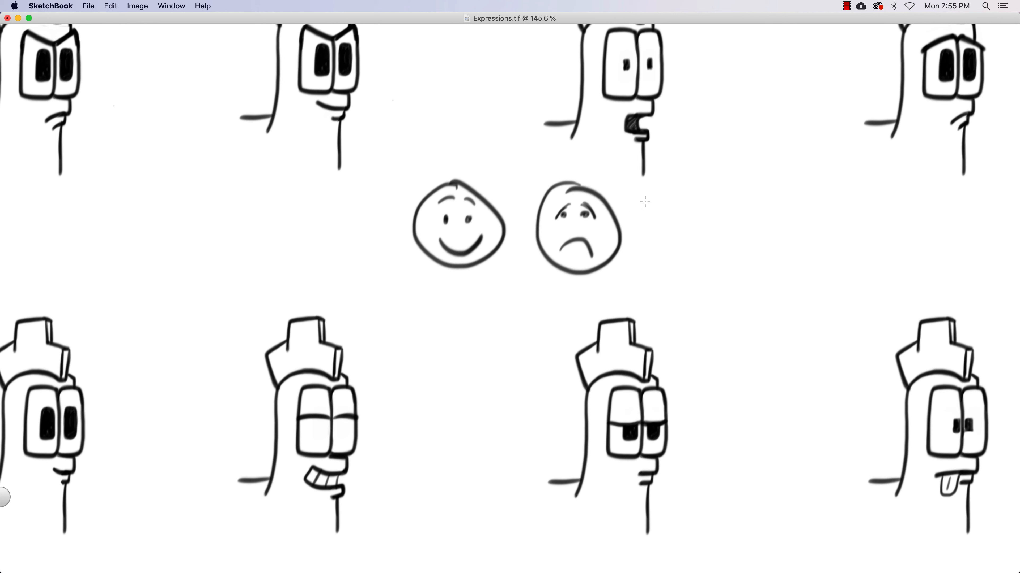
mouse_move(672, 202)
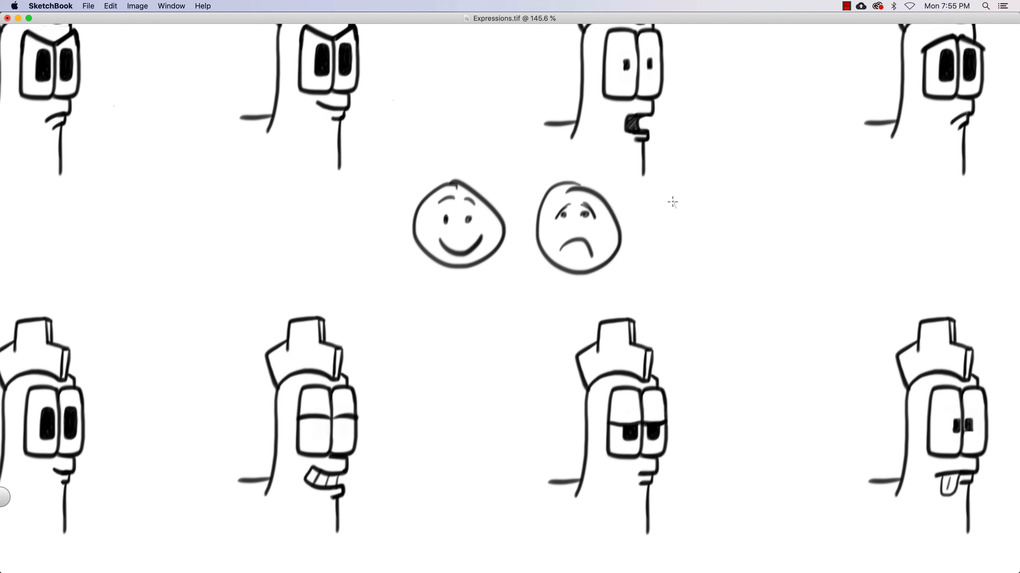
left_click_drag(676, 205, 725, 202)
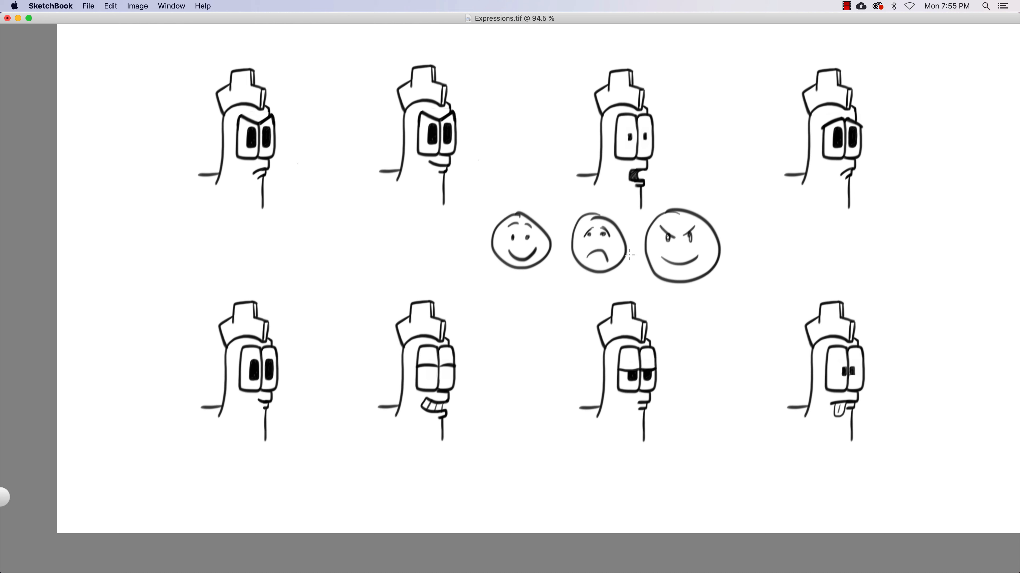
mouse_move(605, 245)
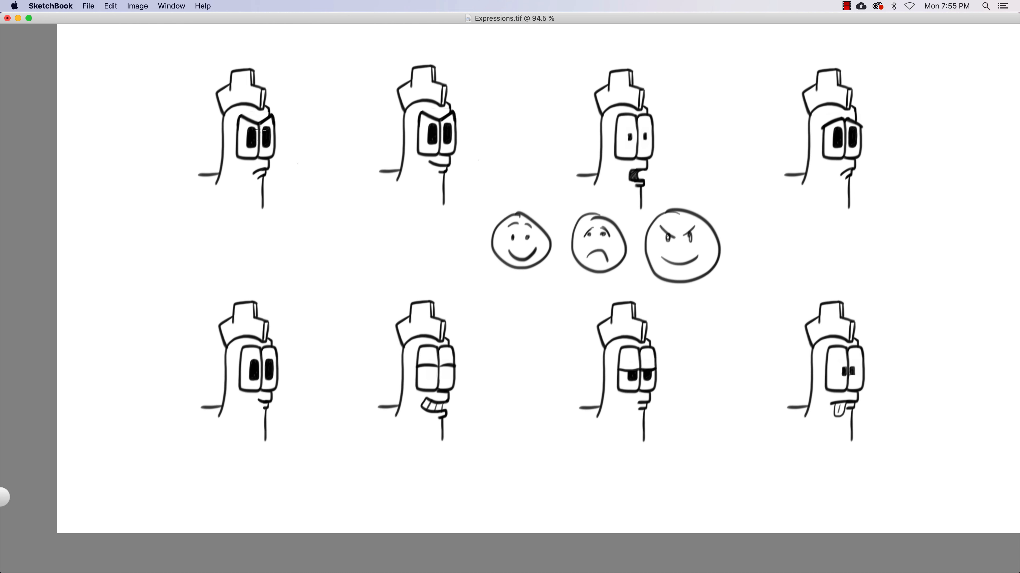
mouse_move(725, 417)
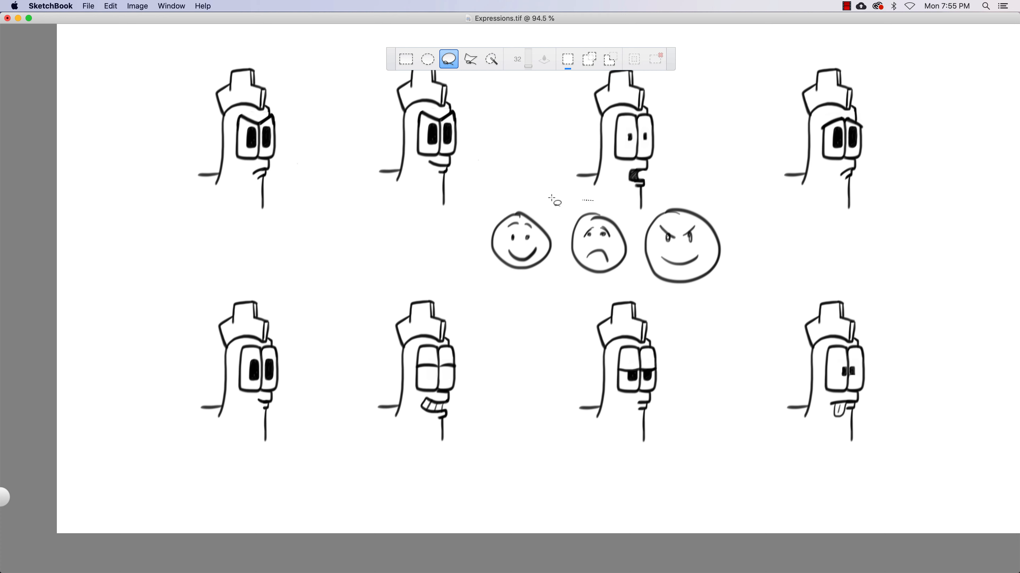
left_click_drag(552, 198, 744, 231)
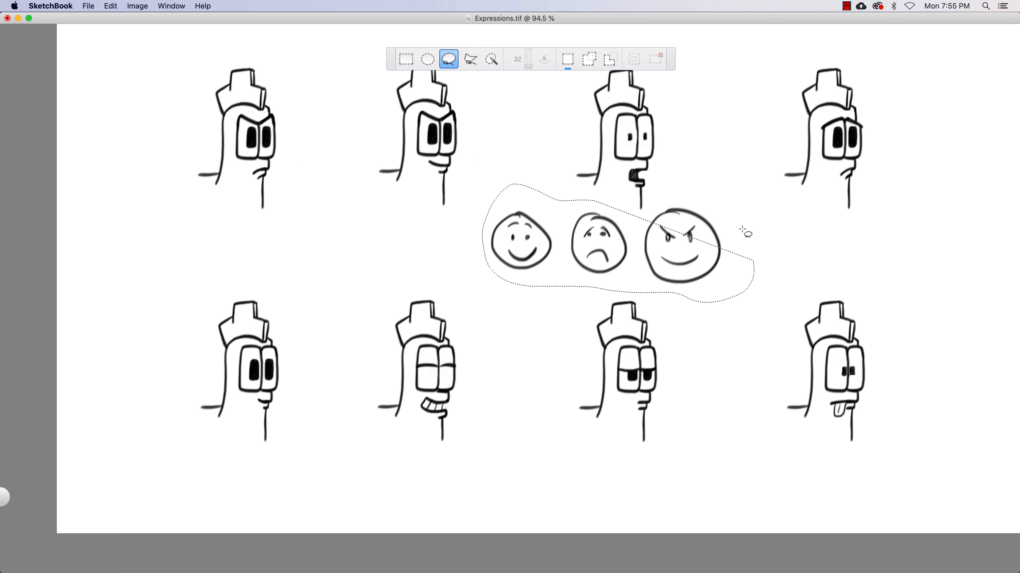